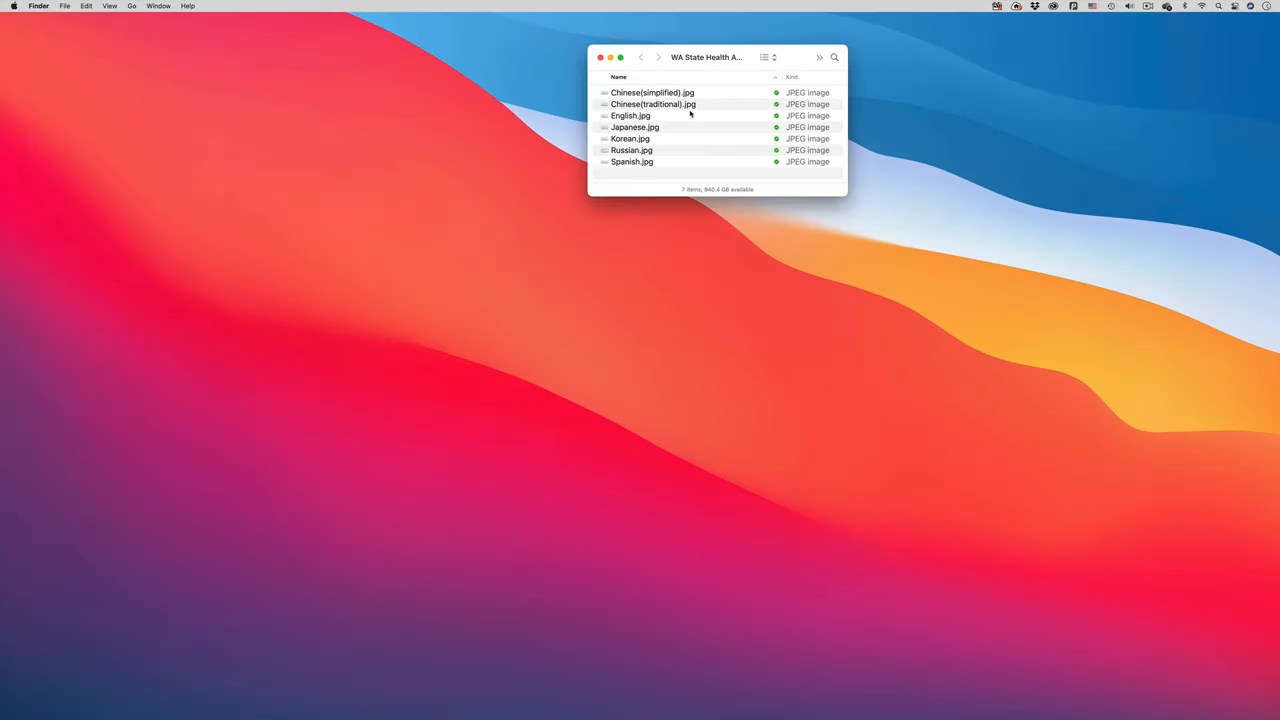
Extract the text from the English notice image with Recognize Text.
{"action": "double_click", "coordinate": [630, 114]}
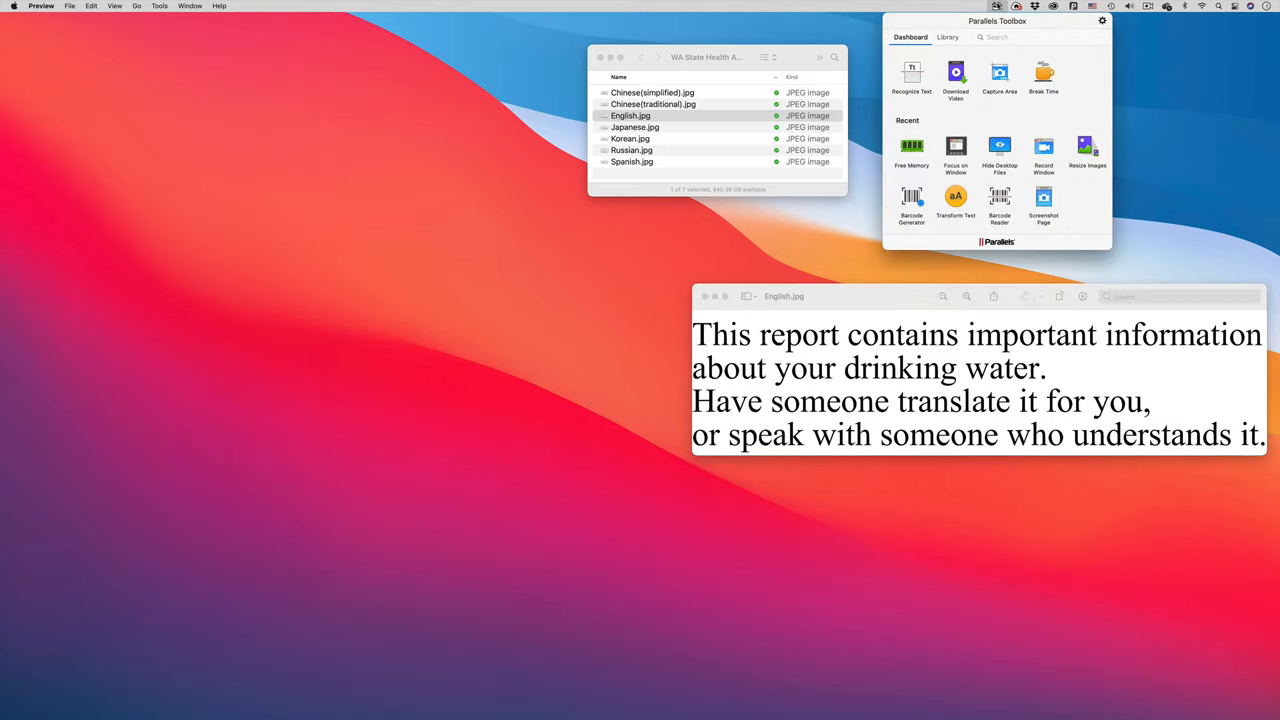
{"action": "left_click", "coordinate": [912, 76]}
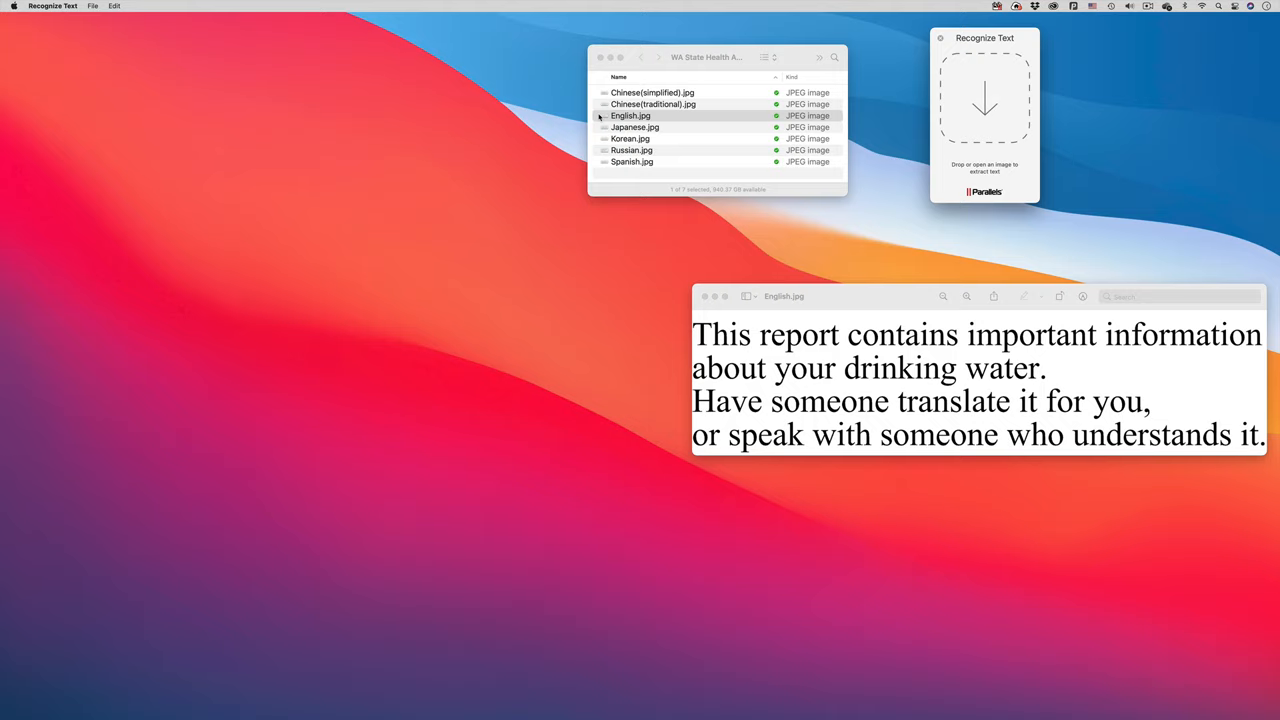
{"action": "left_click_drag", "start_coordinate": [630, 114], "coordinate": [984, 110]}
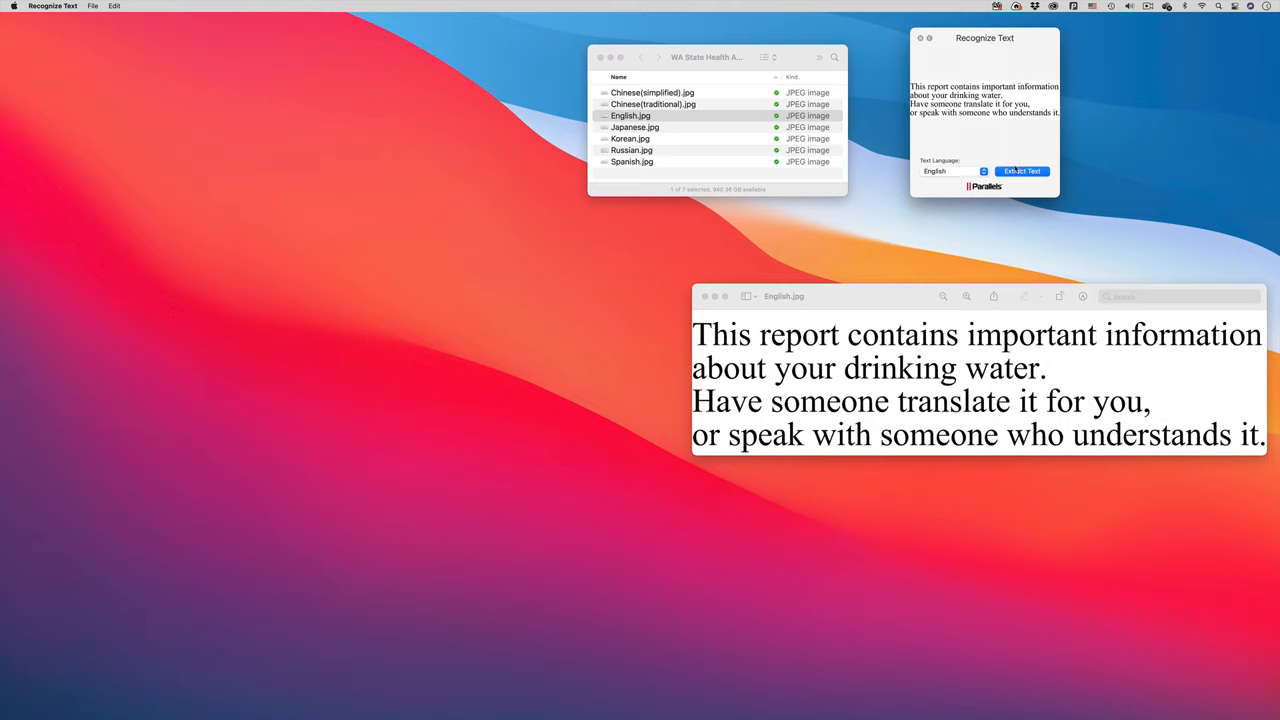
{"action": "left_click", "coordinate": [1020, 172]}
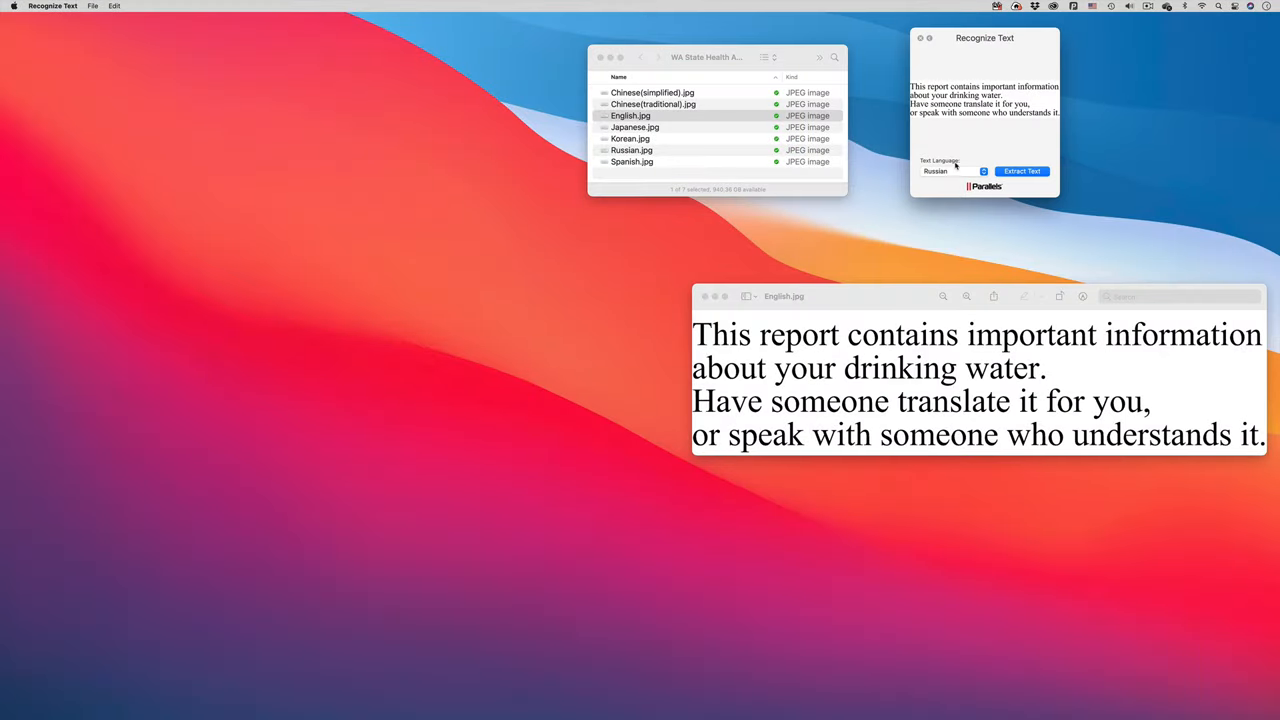
{"action": "left_click", "coordinate": [956, 172]}
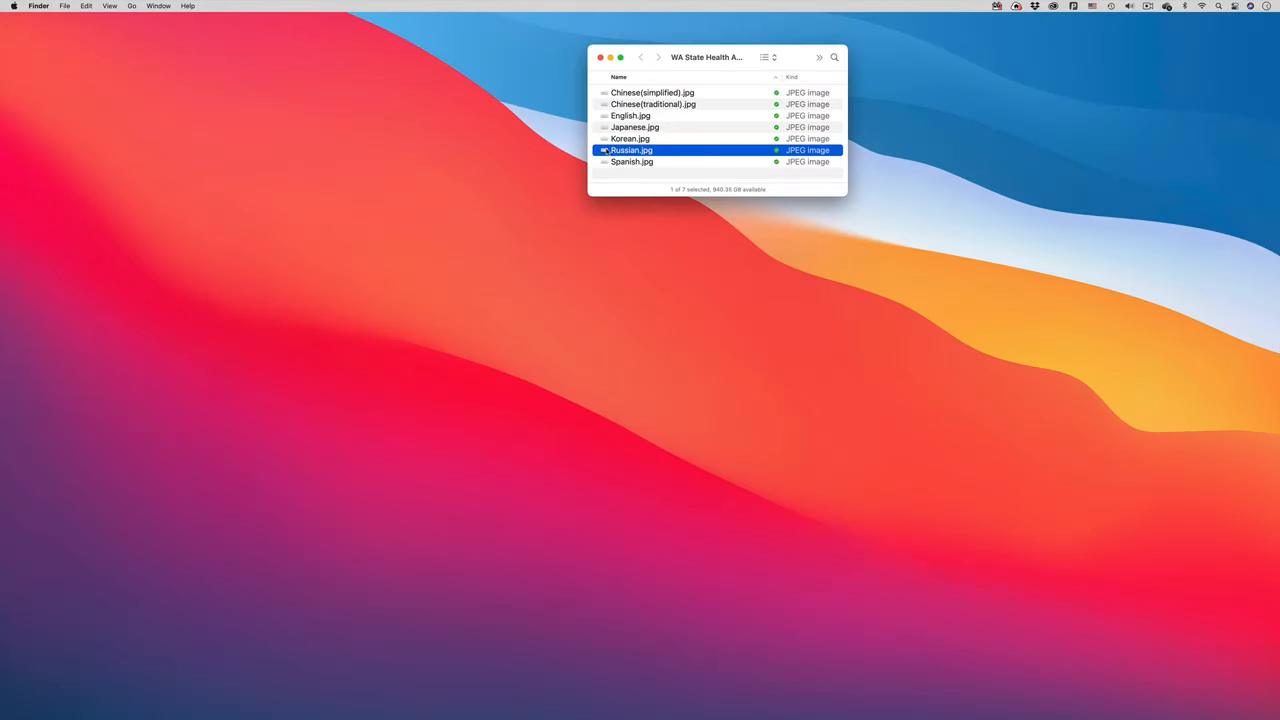
Extract the text from the Russian notice image with the language set to Russian.
{"action": "double_click", "coordinate": [632, 150]}
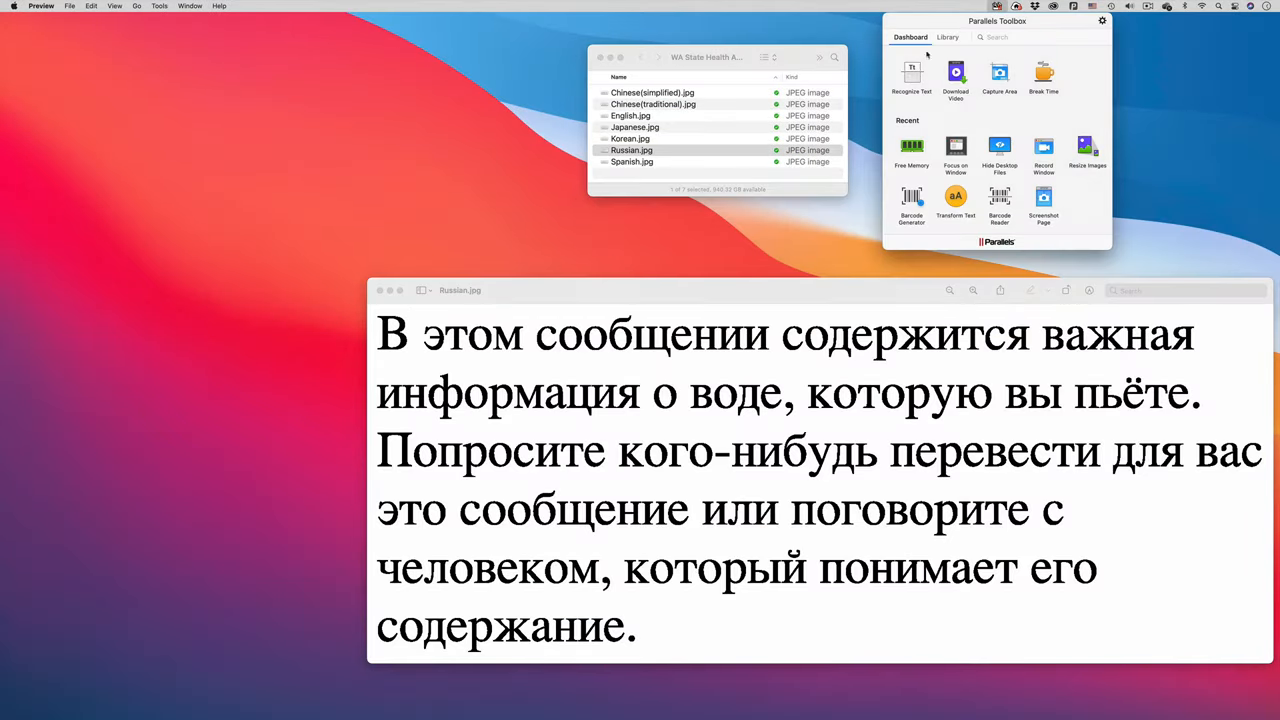
{"action": "left_click", "coordinate": [912, 76]}
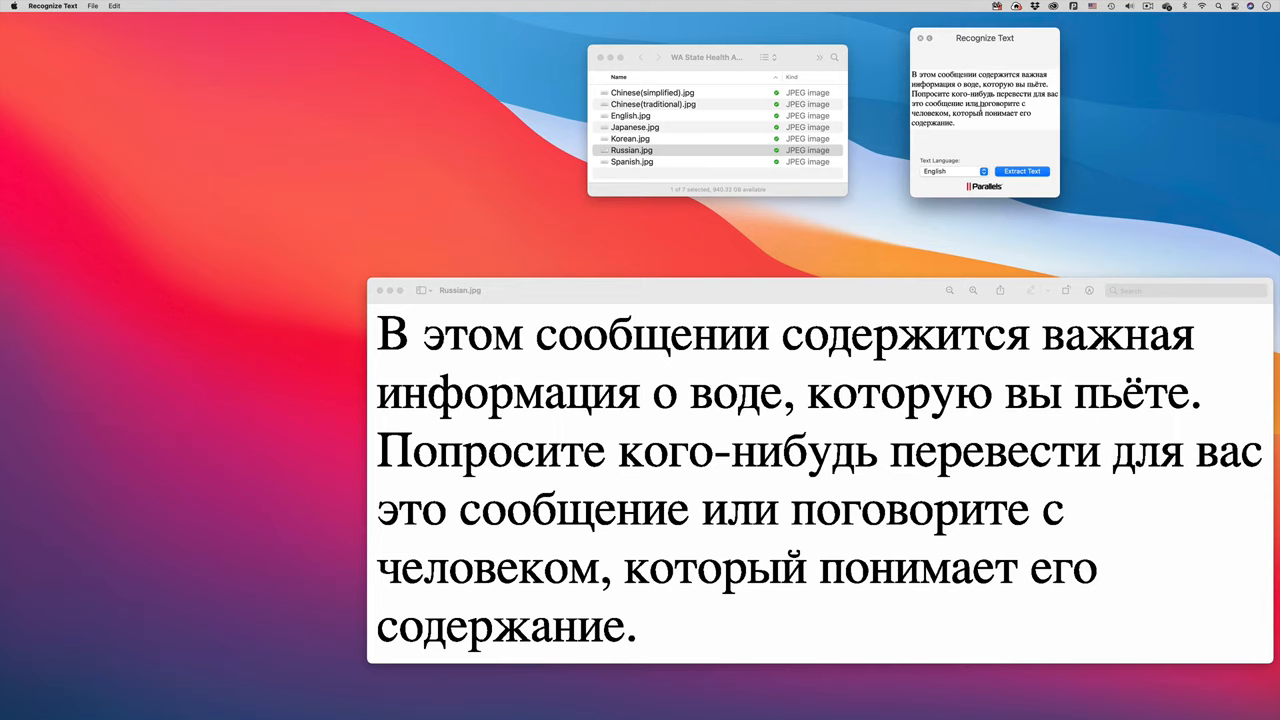
{"action": "left_click", "coordinate": [952, 172]}
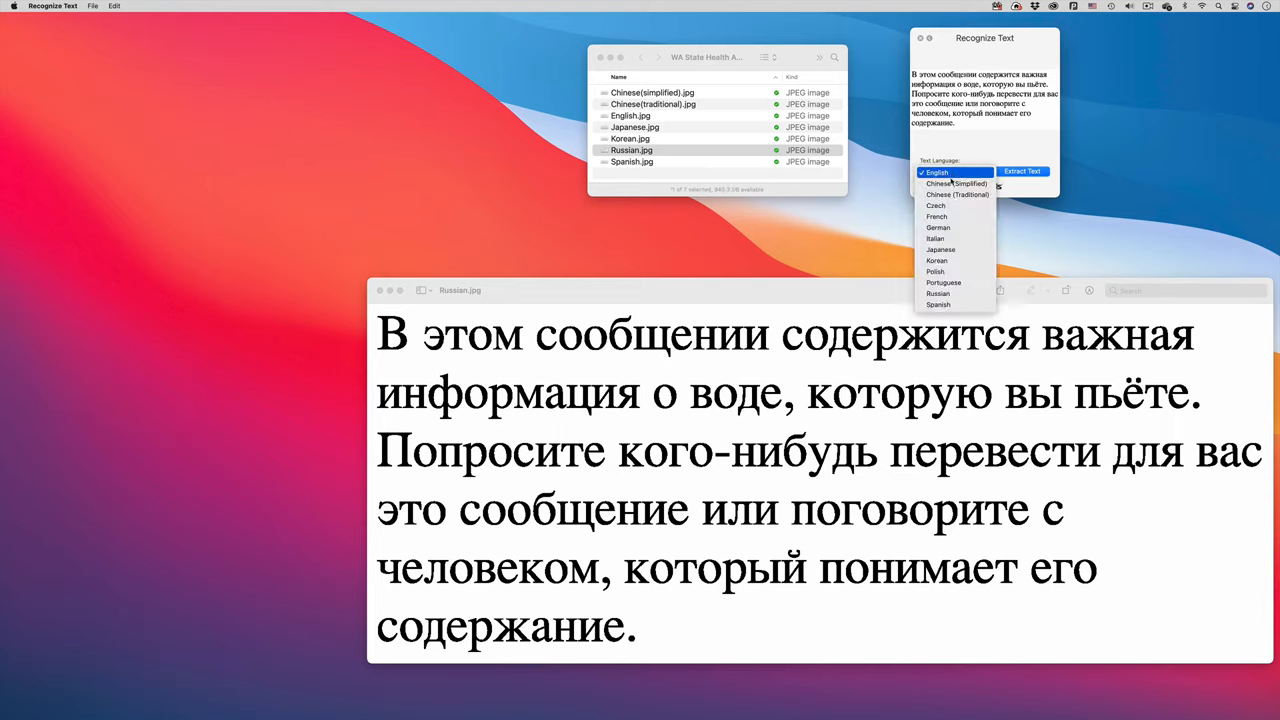
{"action": "left_click", "coordinate": [938, 292]}
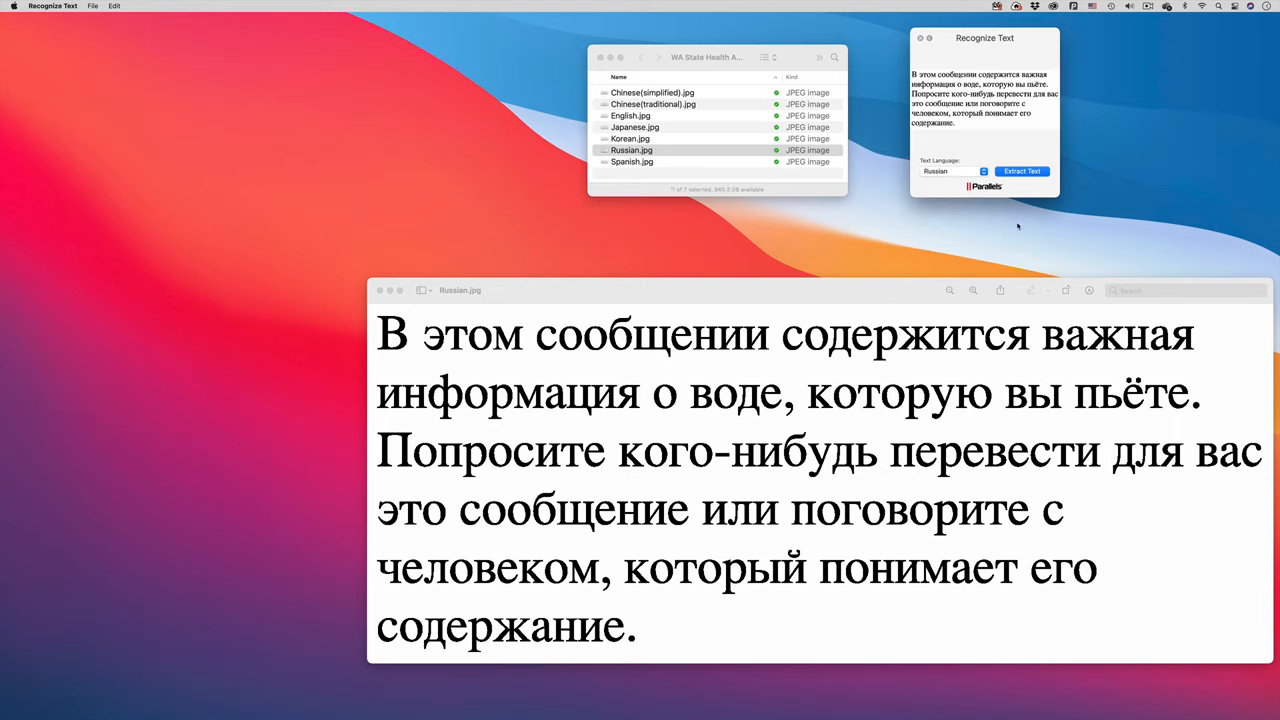
{"action": "left_click", "coordinate": [1020, 172]}
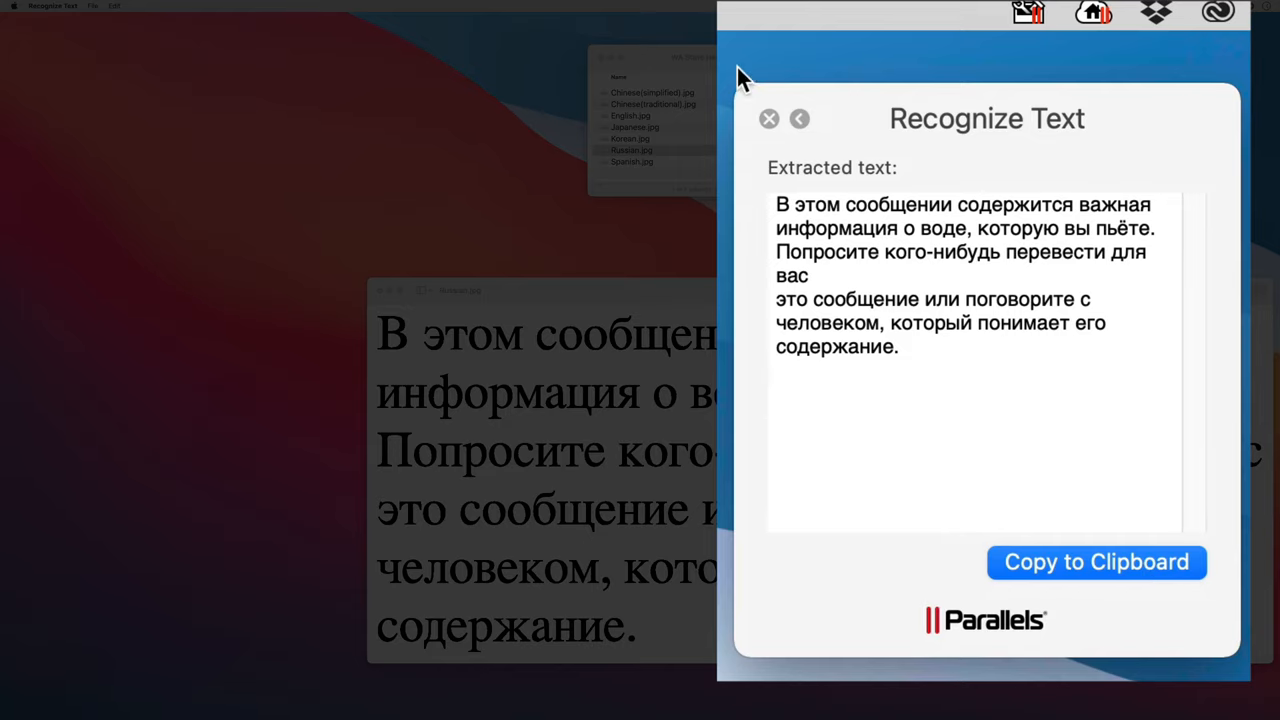
{"action": "left_click", "coordinate": [768, 118]}
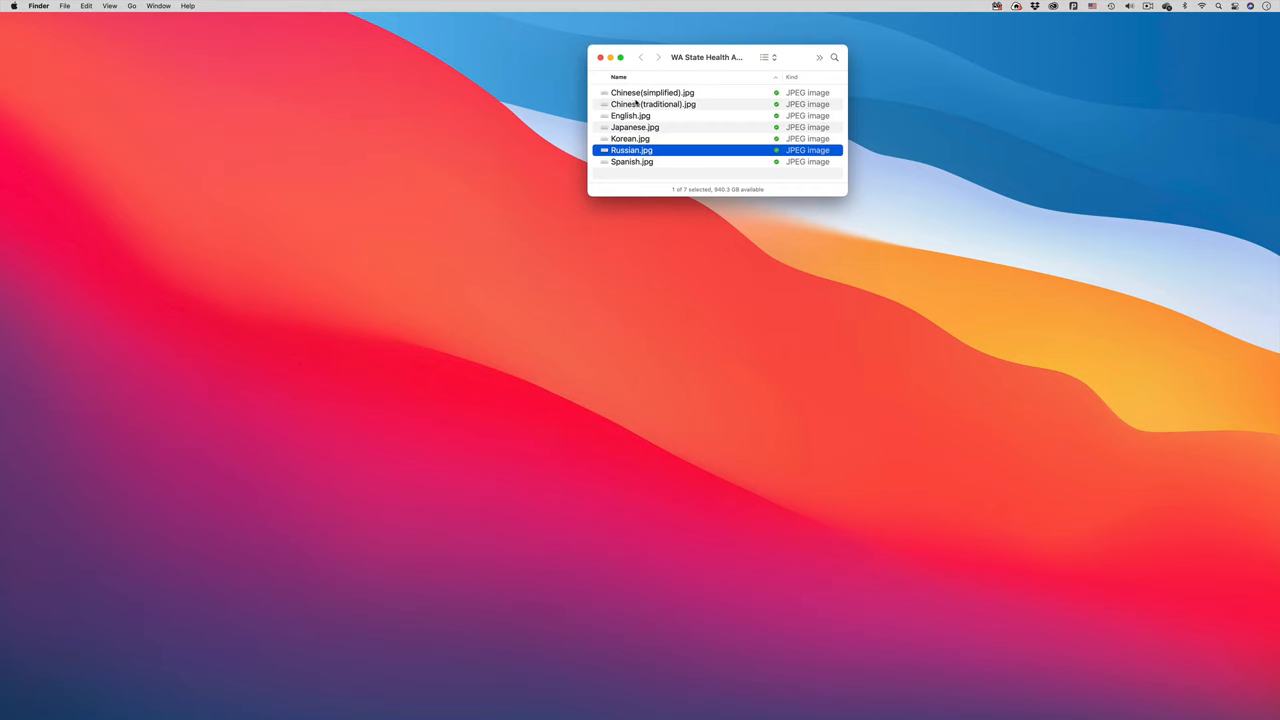
Extract the text from the Traditional Chinese notice image with the language set to Chinese (Traditional).
{"action": "double_click", "coordinate": [652, 104]}
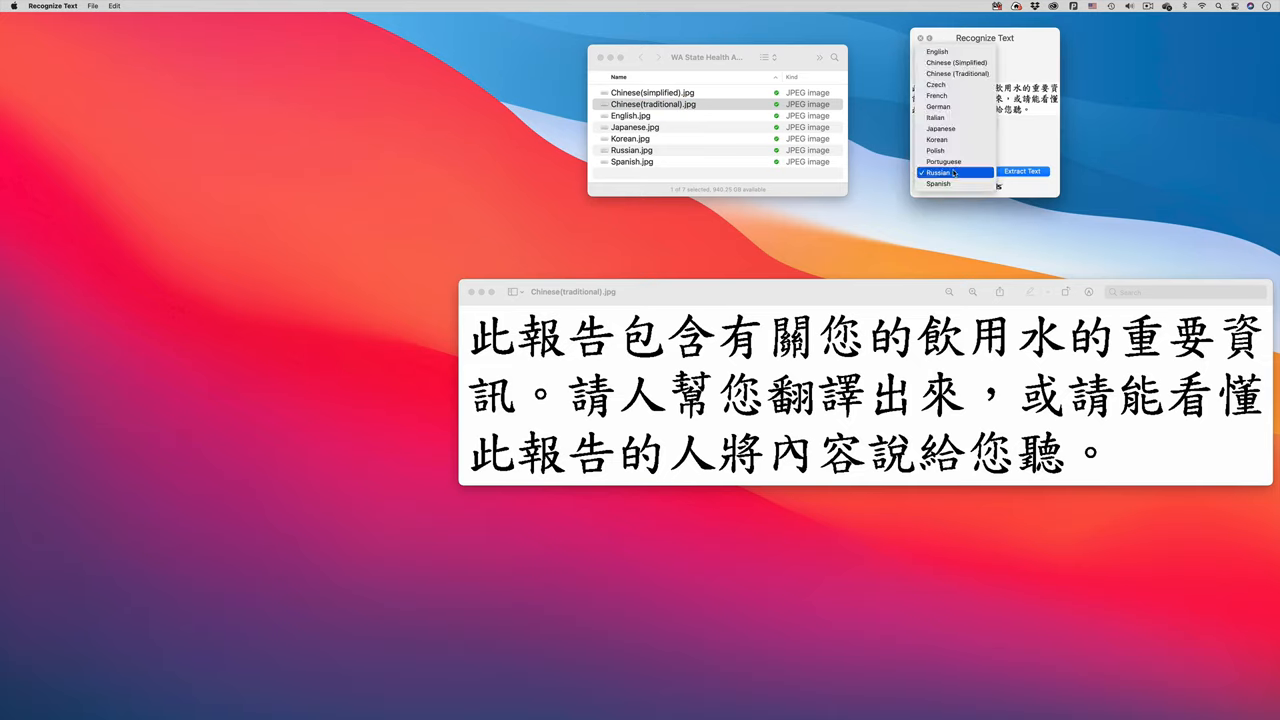
{"action": "left_click", "coordinate": [956, 72]}
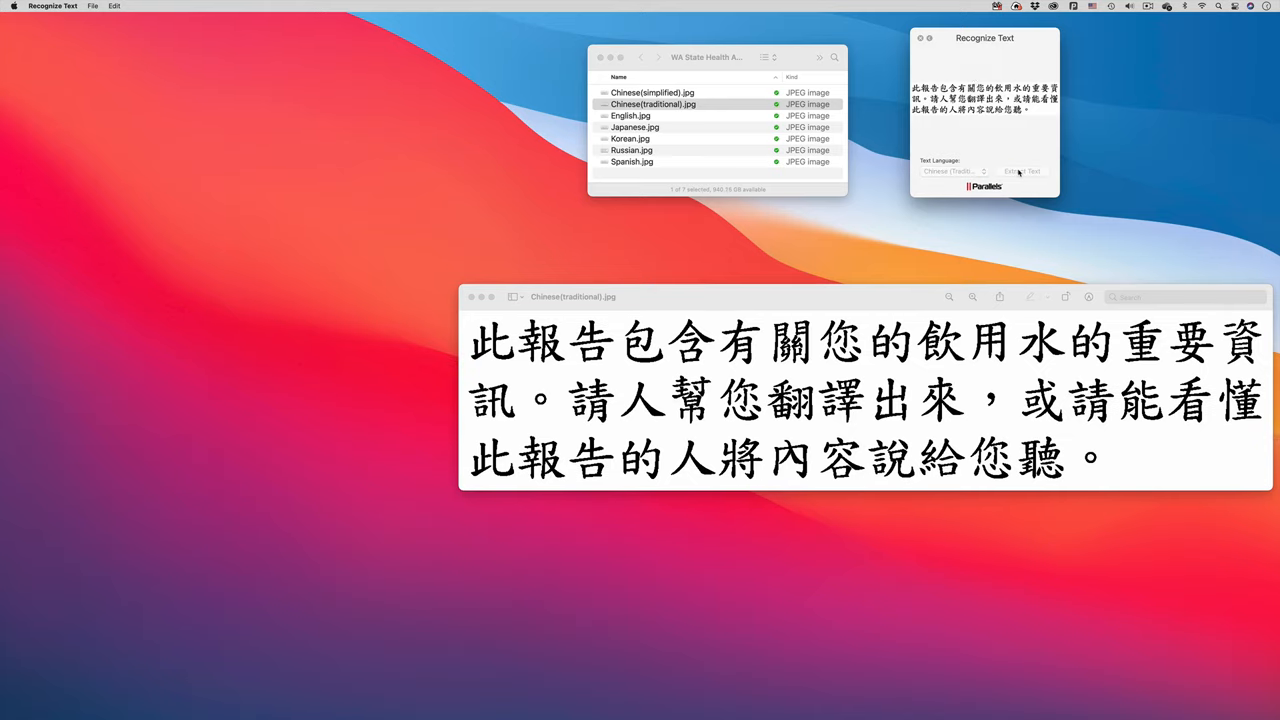
{"action": "left_click", "coordinate": [1022, 172]}
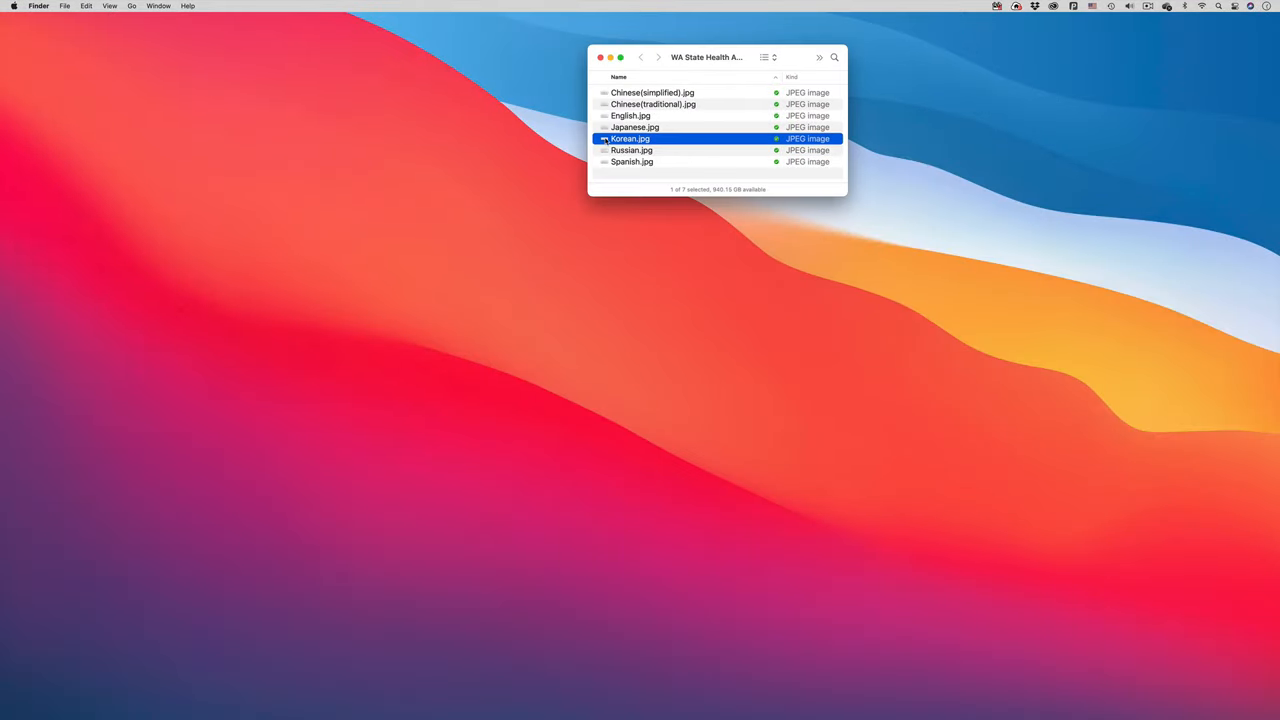
Extract the text from the Korean notice image with the language set to Korean.
{"action": "double_click", "coordinate": [630, 138]}
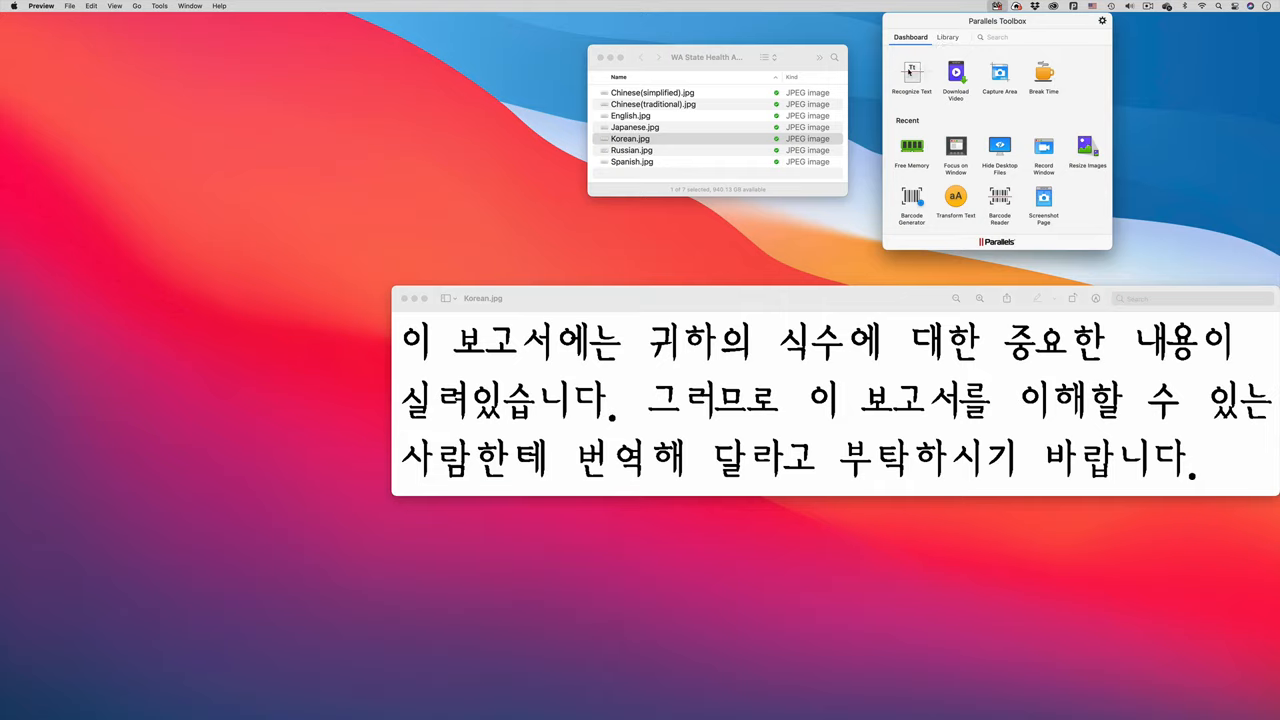
{"action": "left_click", "coordinate": [912, 76]}
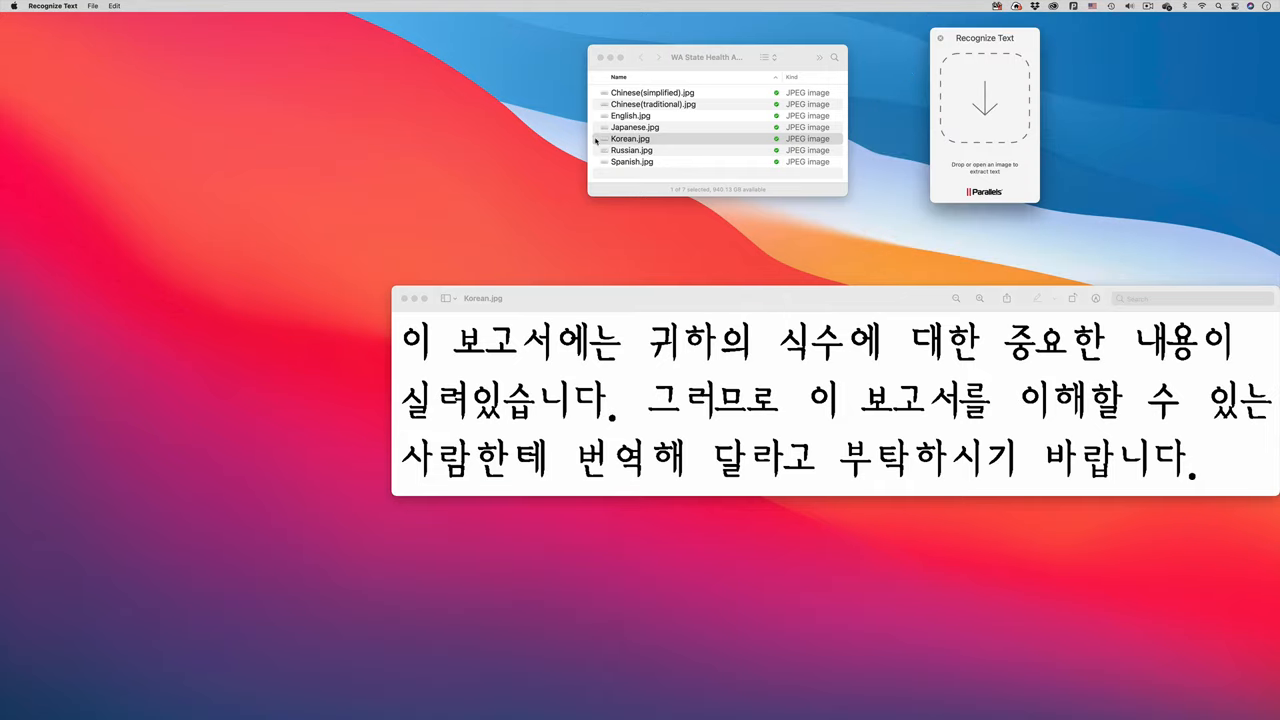
{"action": "left_click_drag", "start_coordinate": [628, 138], "coordinate": [984, 104]}
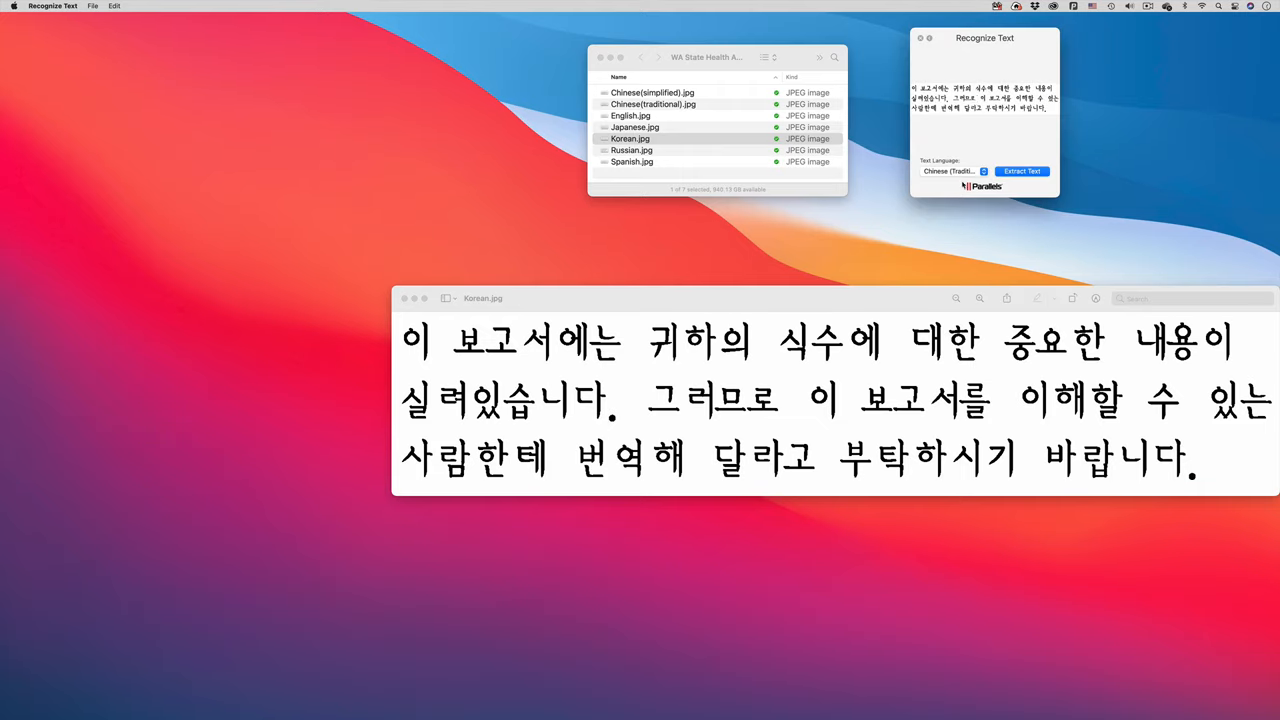
{"action": "left_click", "coordinate": [954, 172]}
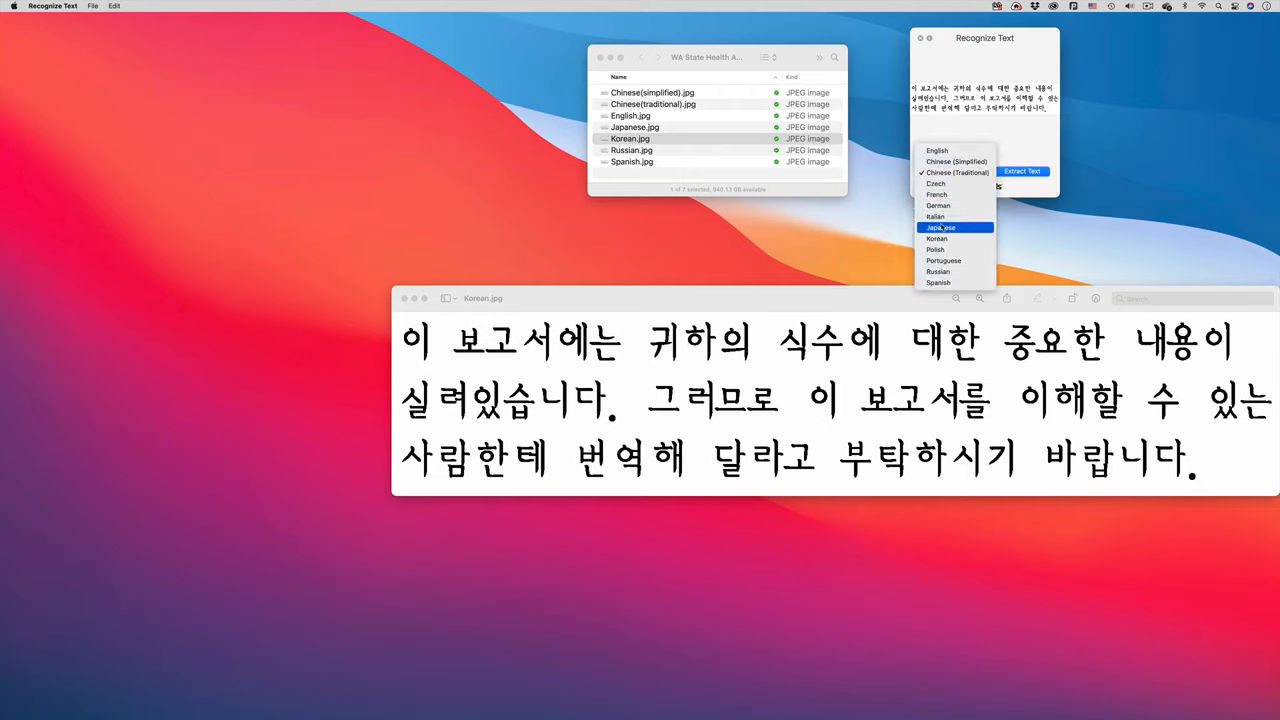
{"action": "left_click", "coordinate": [936, 238]}
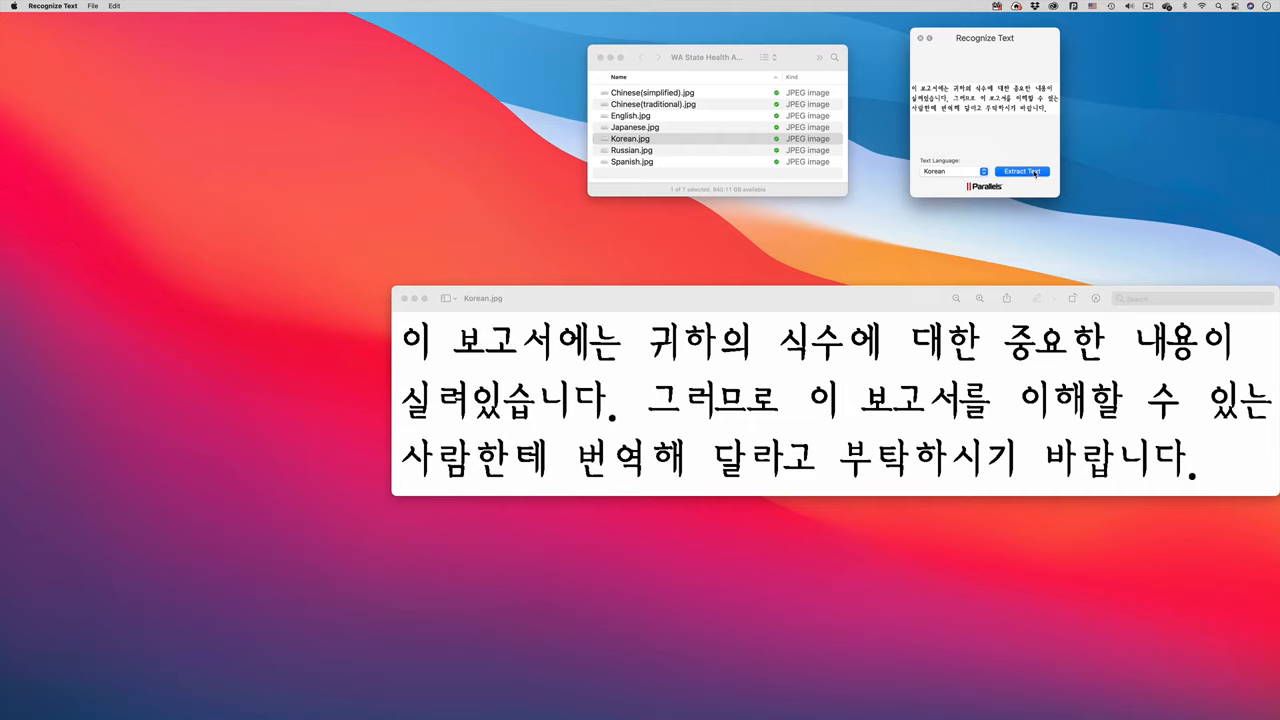
{"action": "left_click", "coordinate": [1020, 172]}
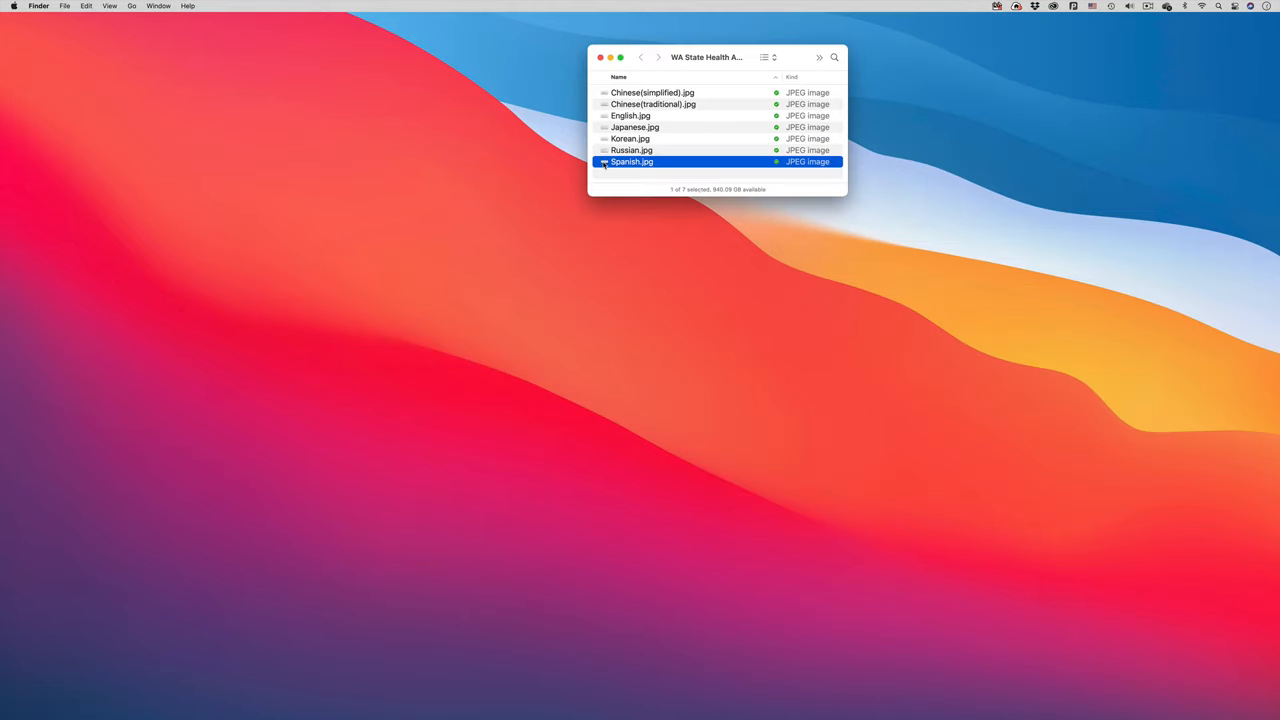
Extract the text from the Spanish drinking-water notice with the language set to Spanish.
{"action": "double_click", "coordinate": [632, 160]}
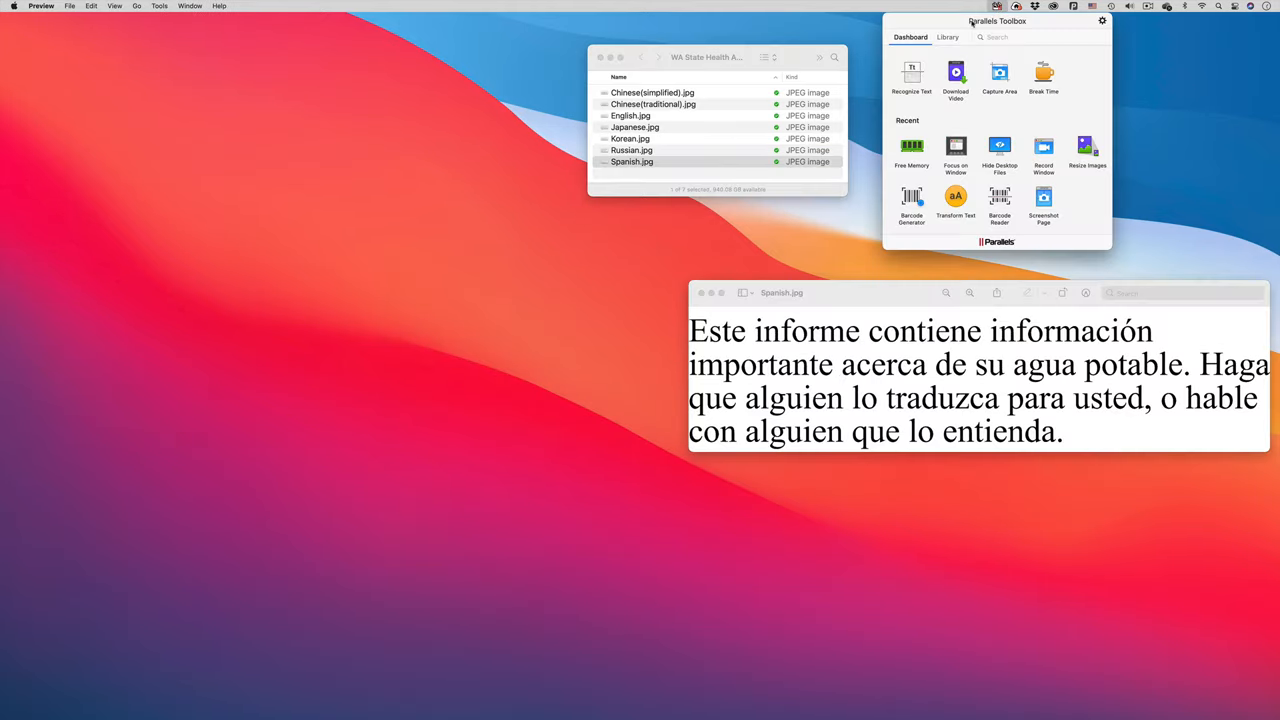
{"action": "left_click", "coordinate": [912, 76]}
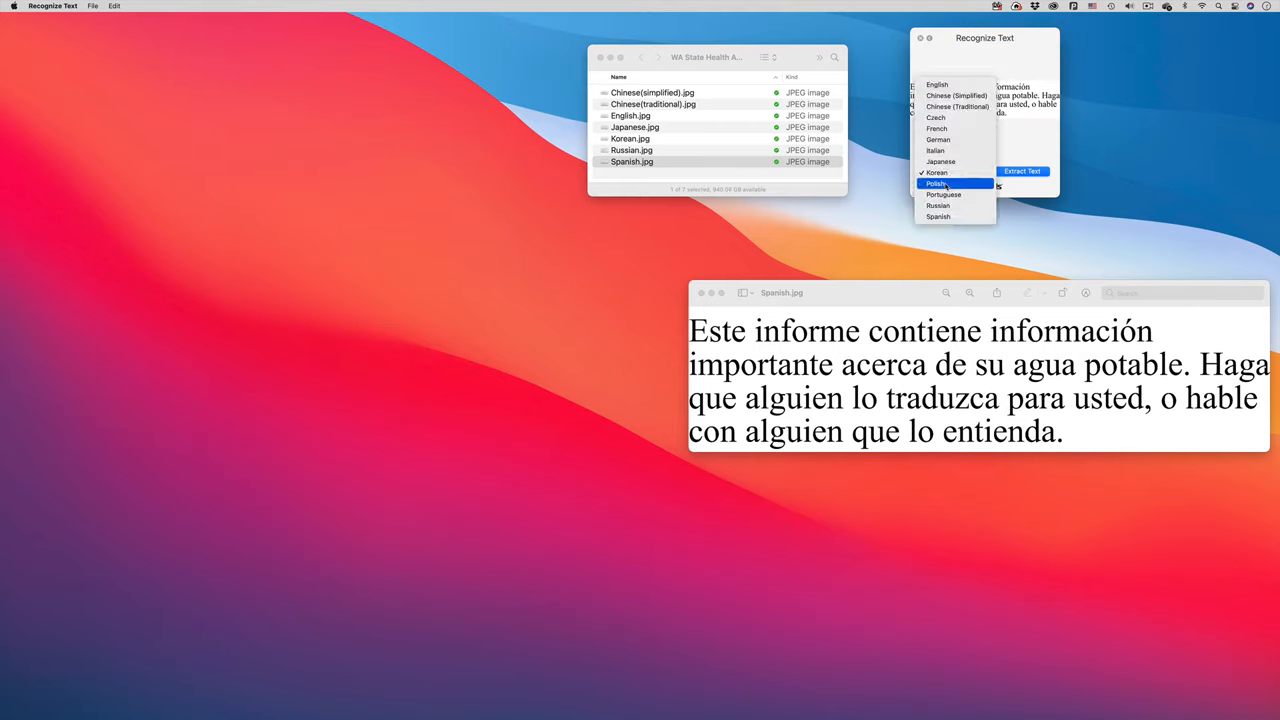
{"action": "left_click", "coordinate": [936, 216]}
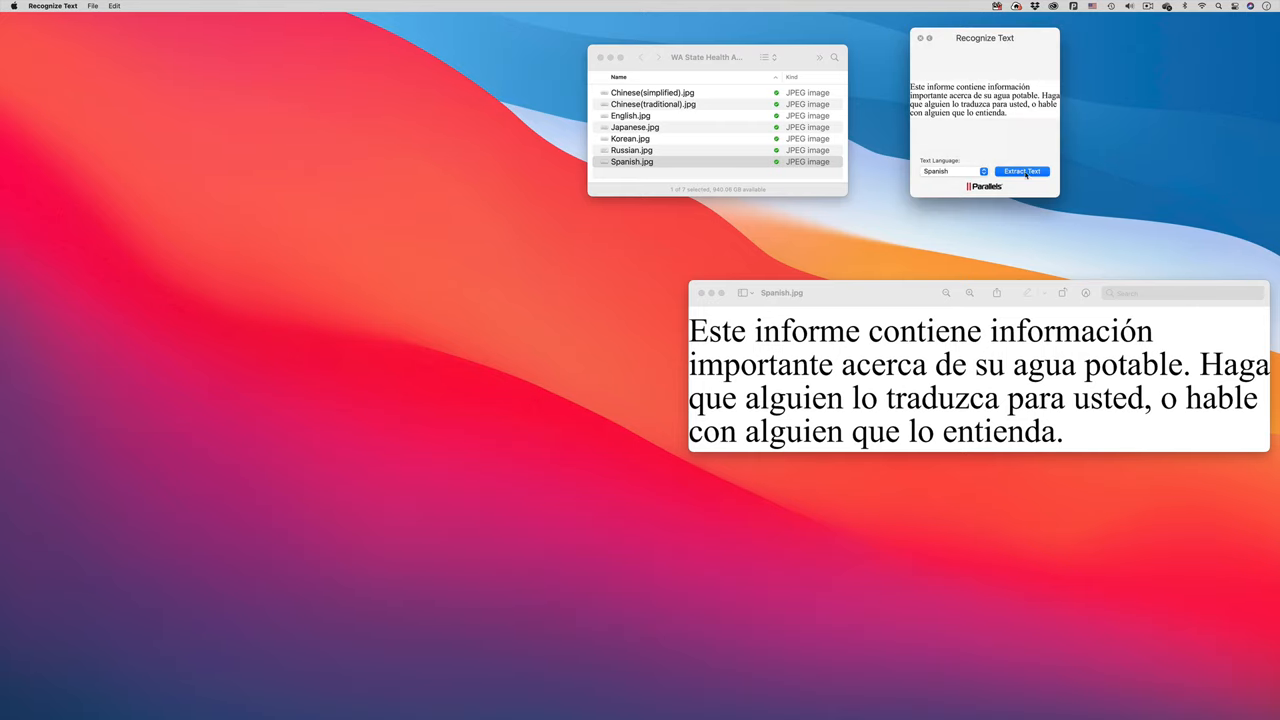
{"action": "left_click", "coordinate": [1020, 172]}
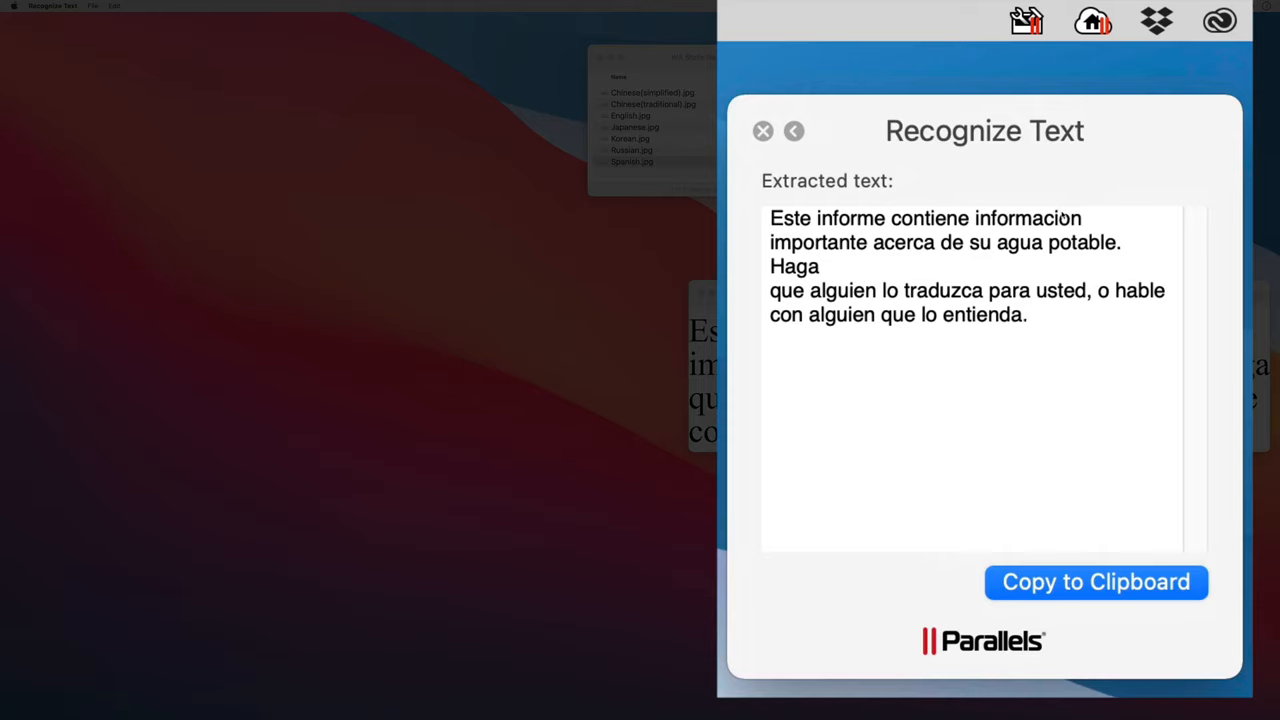